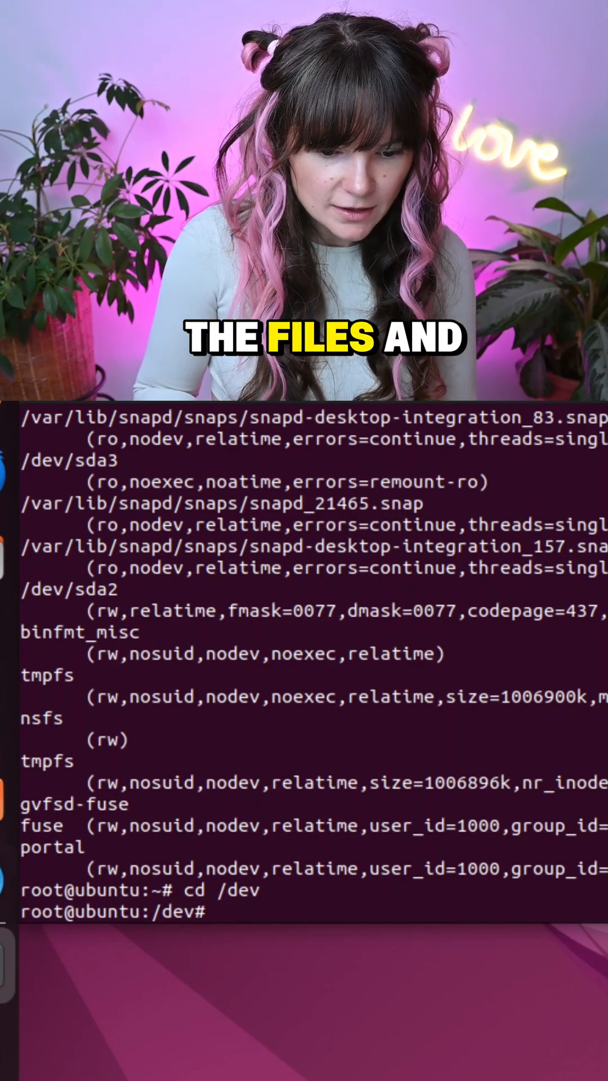
type("ls")
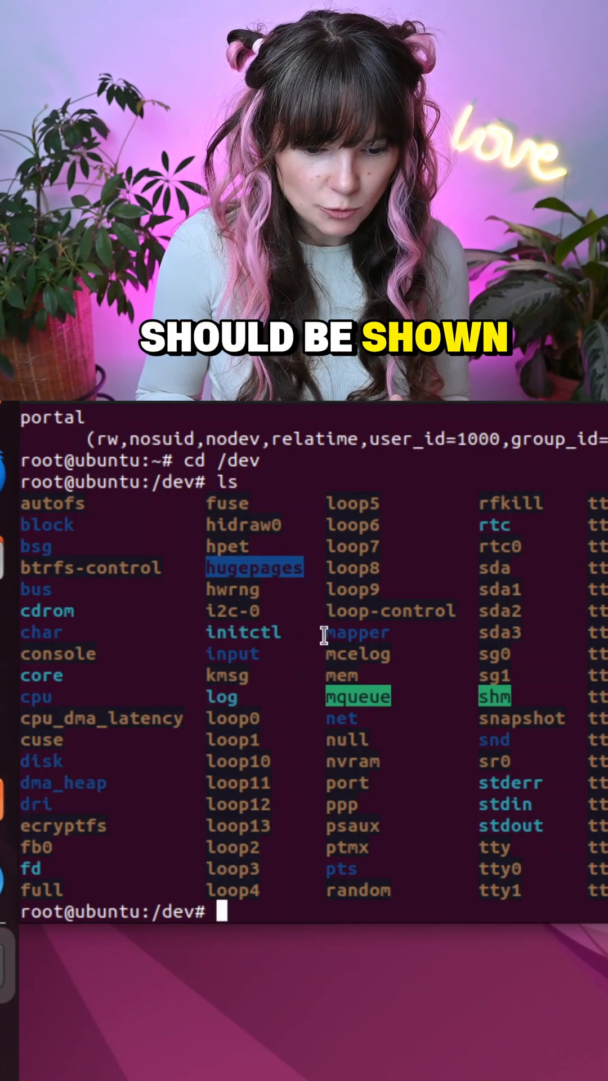
mouse_move(183, 817)
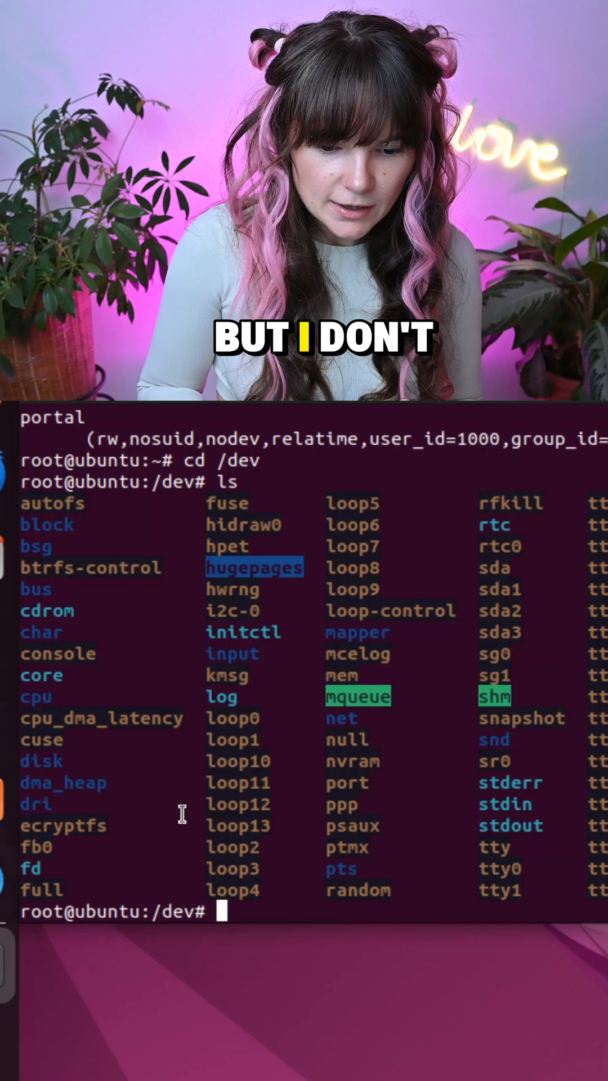